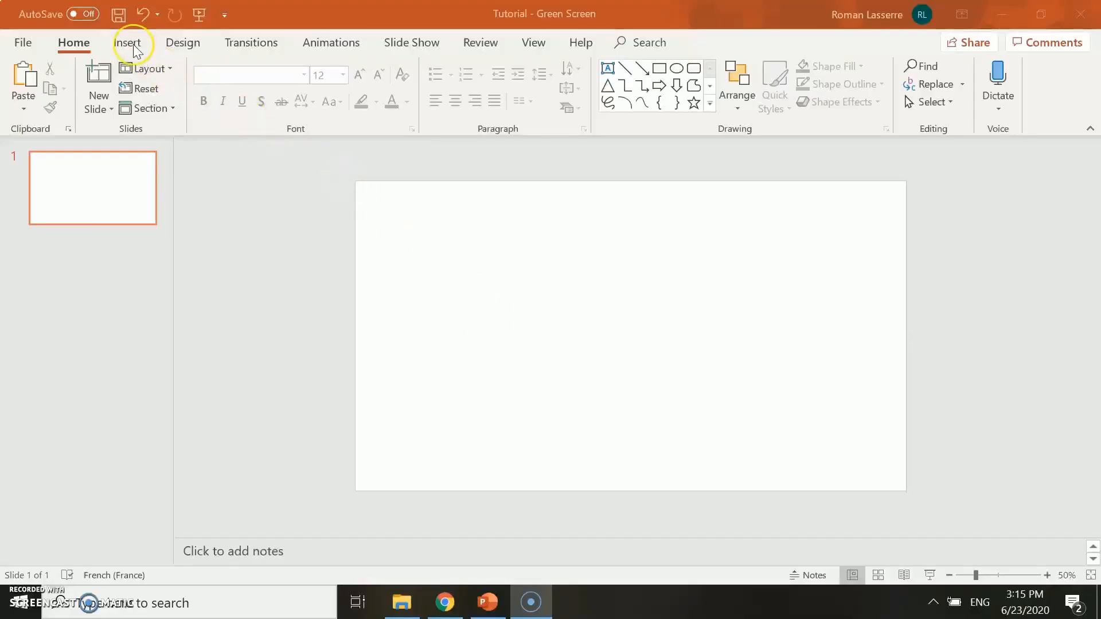
Insert the 'mountains' picture and stretch it by its corner to cover the entire slide.
click(128, 42)
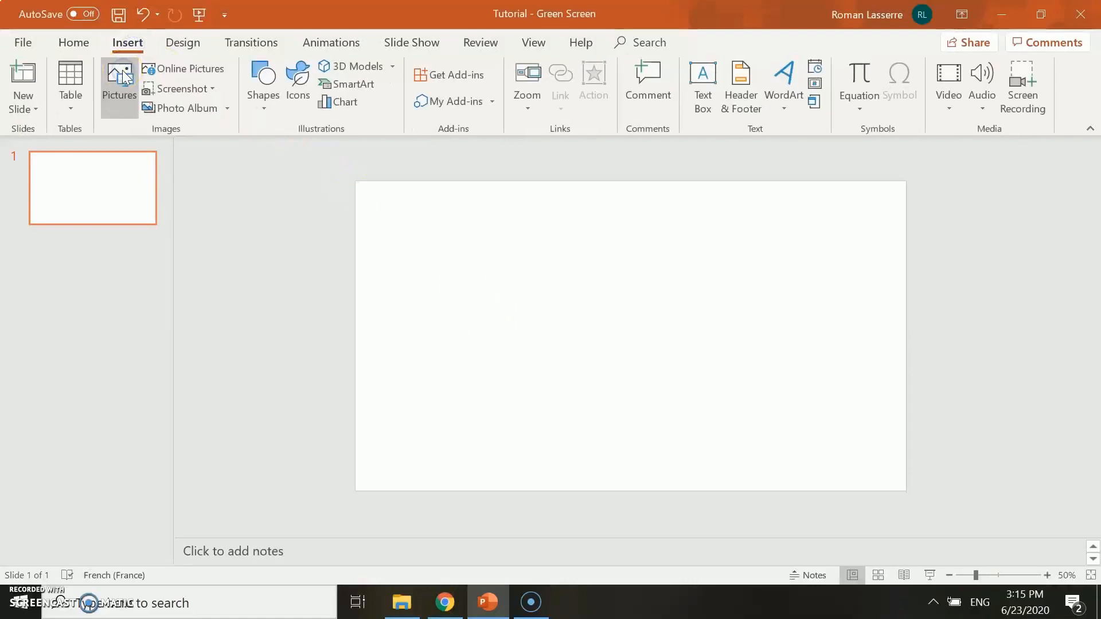
click(118, 84)
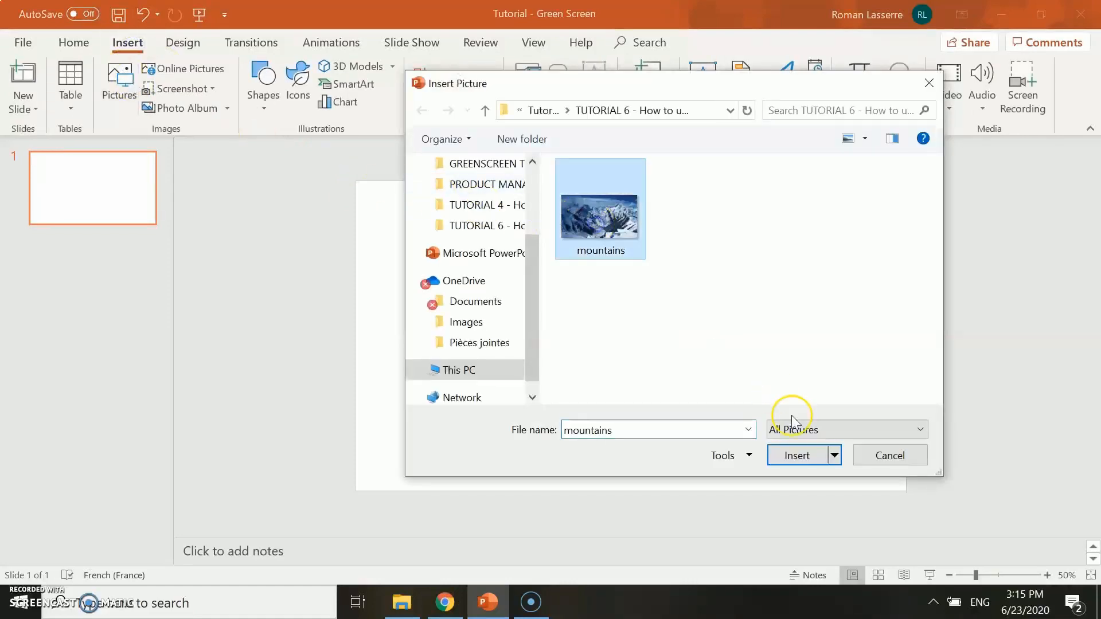
click(796, 456)
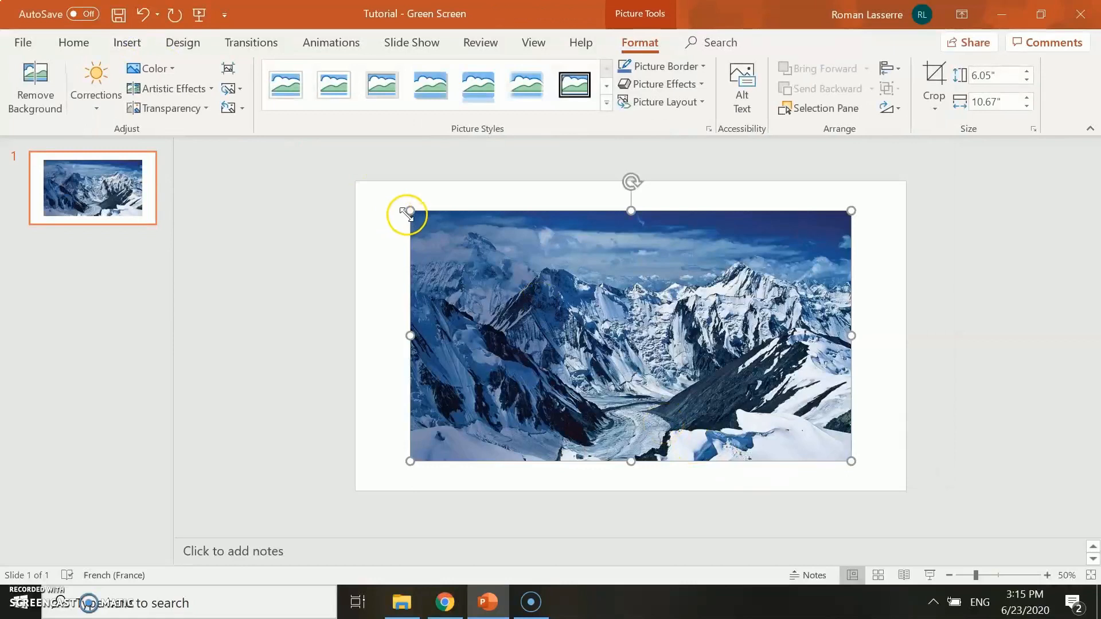
drag(409, 212, 354, 181)
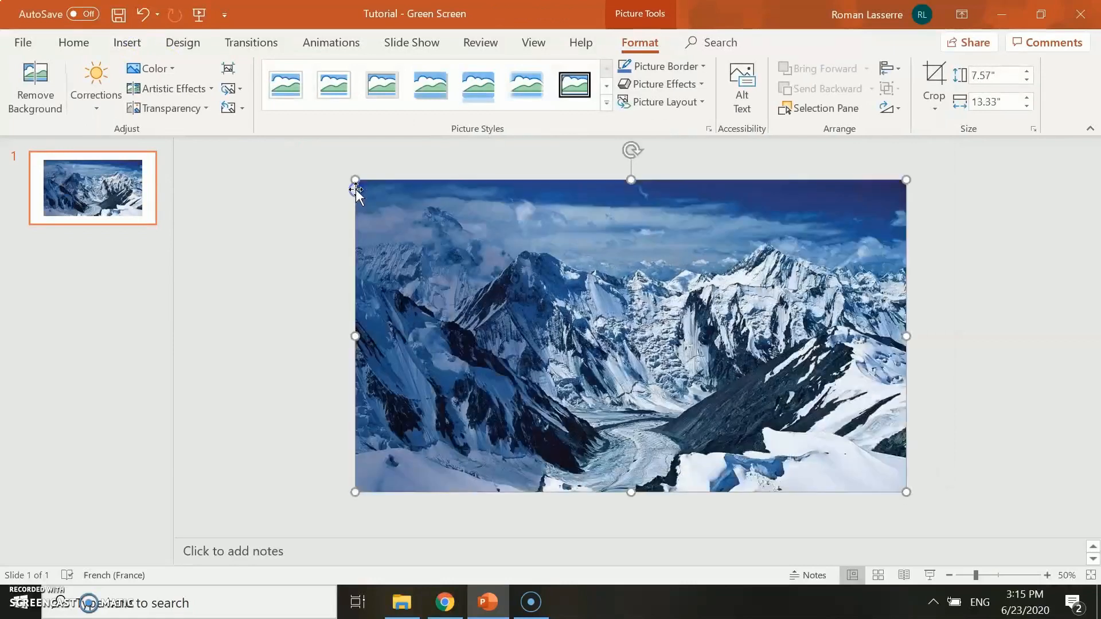
Switch to YouTube and copy the airplane clip's share link with 'Start at 0:03' enabled.
click(443, 602)
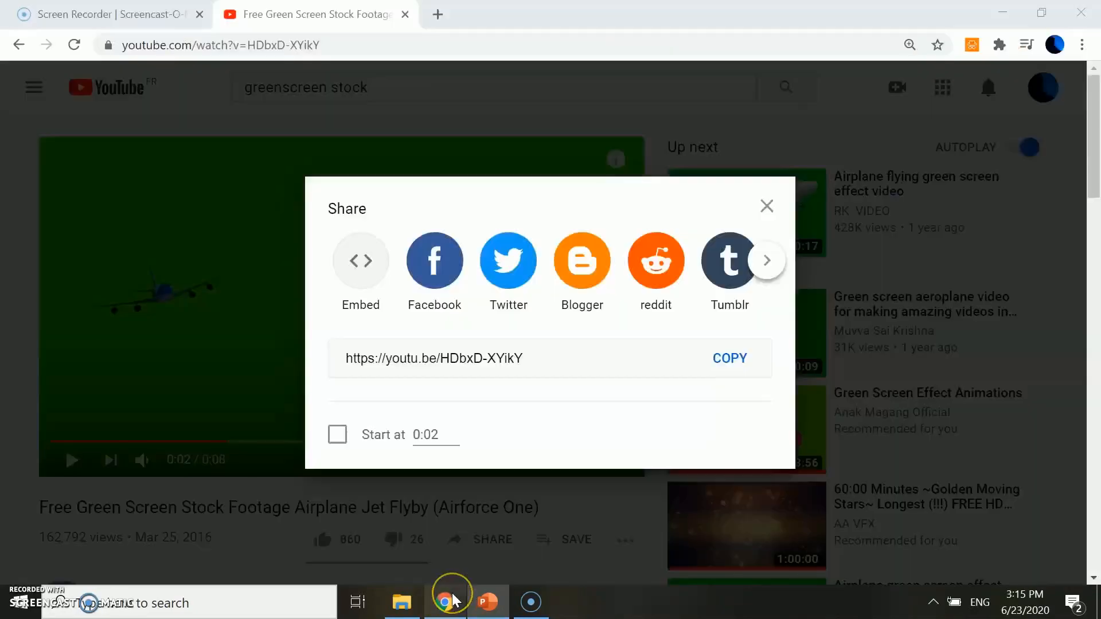
mouse_move(383, 453)
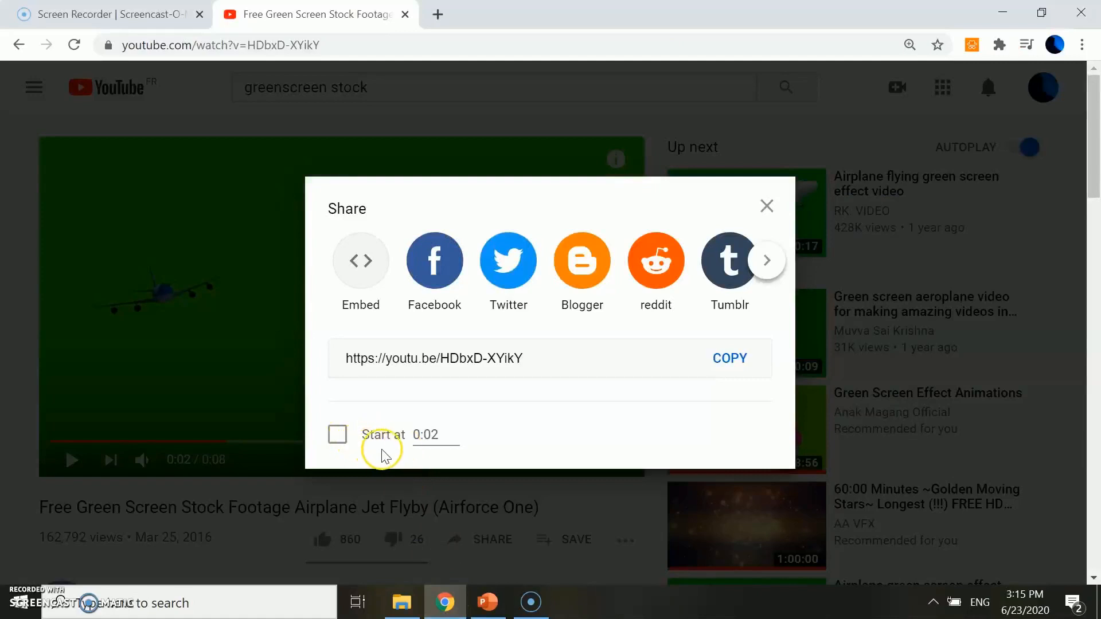
mouse_move(476, 451)
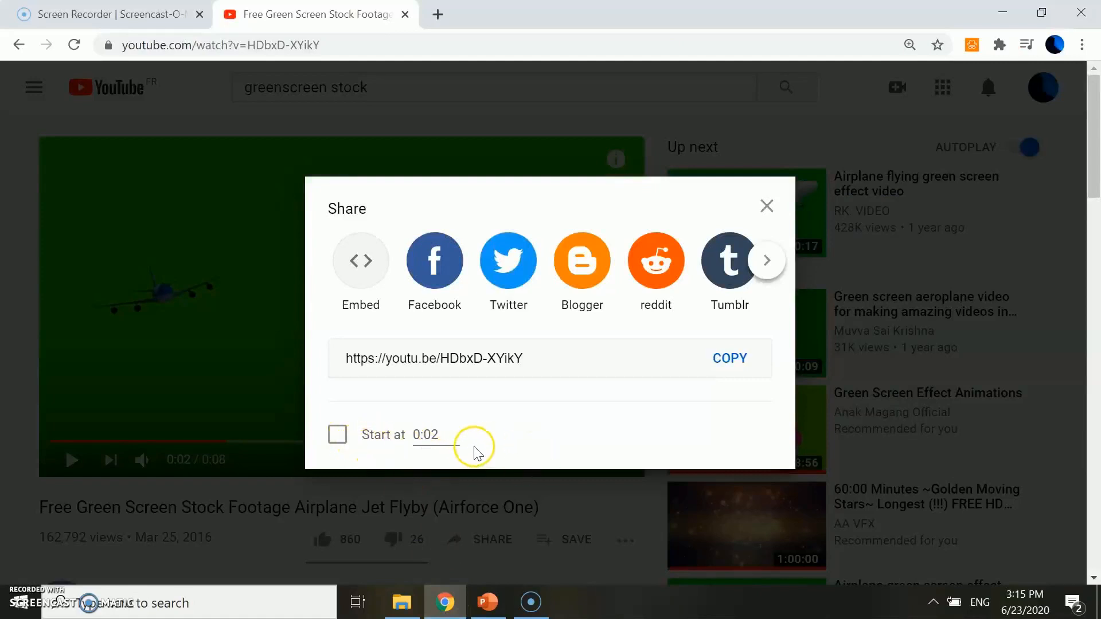
click(338, 434)
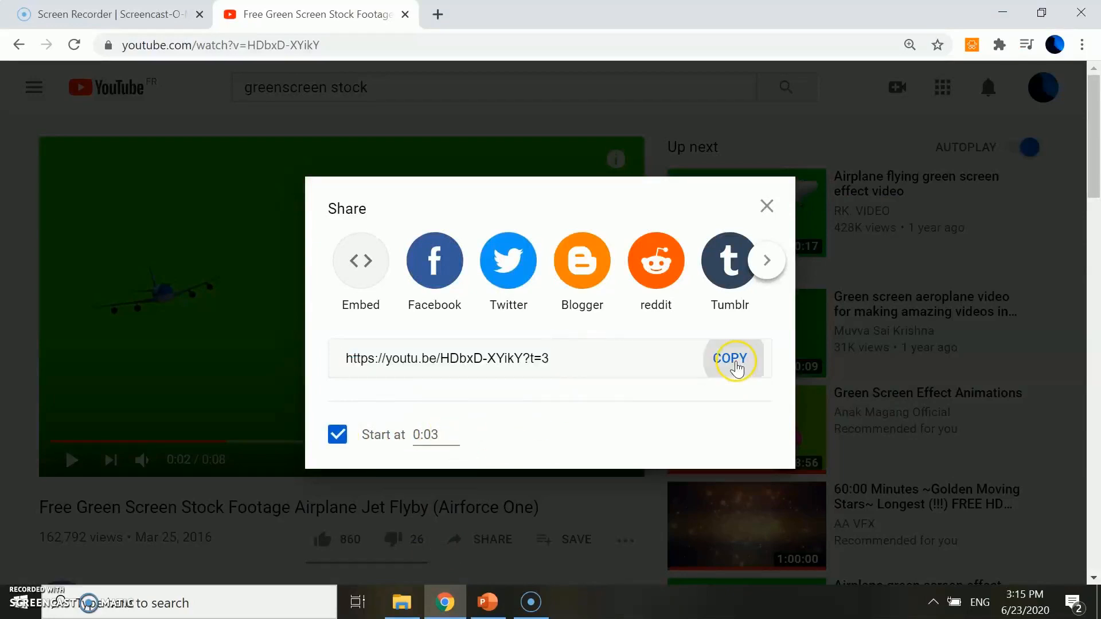
click(487, 602)
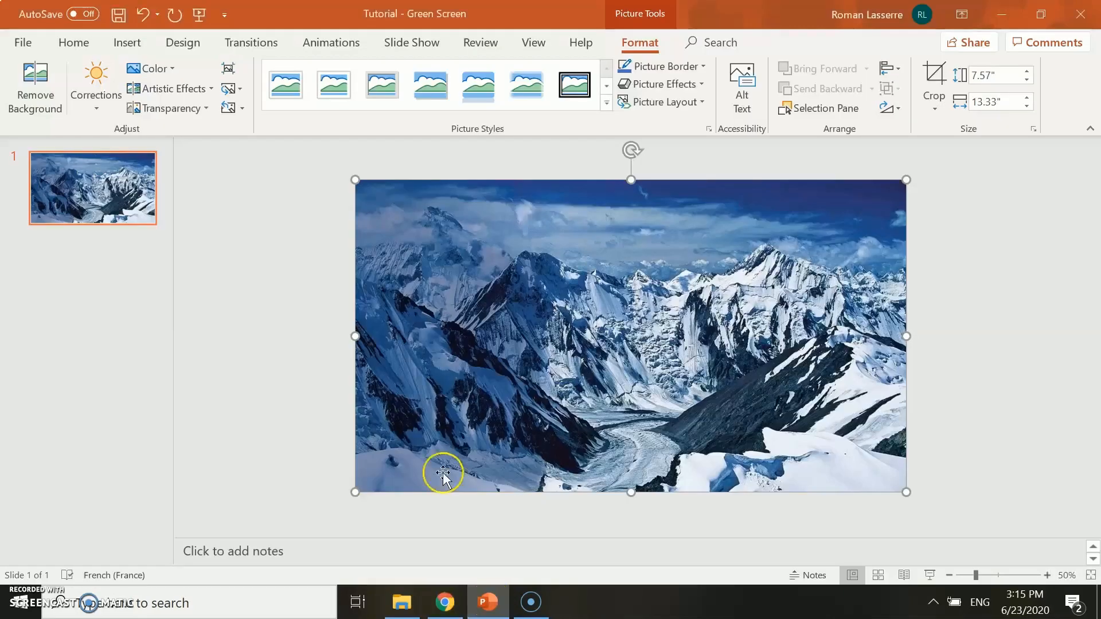
Embed the YouTube link as an online video laid over the mountain picture.
click(126, 42)
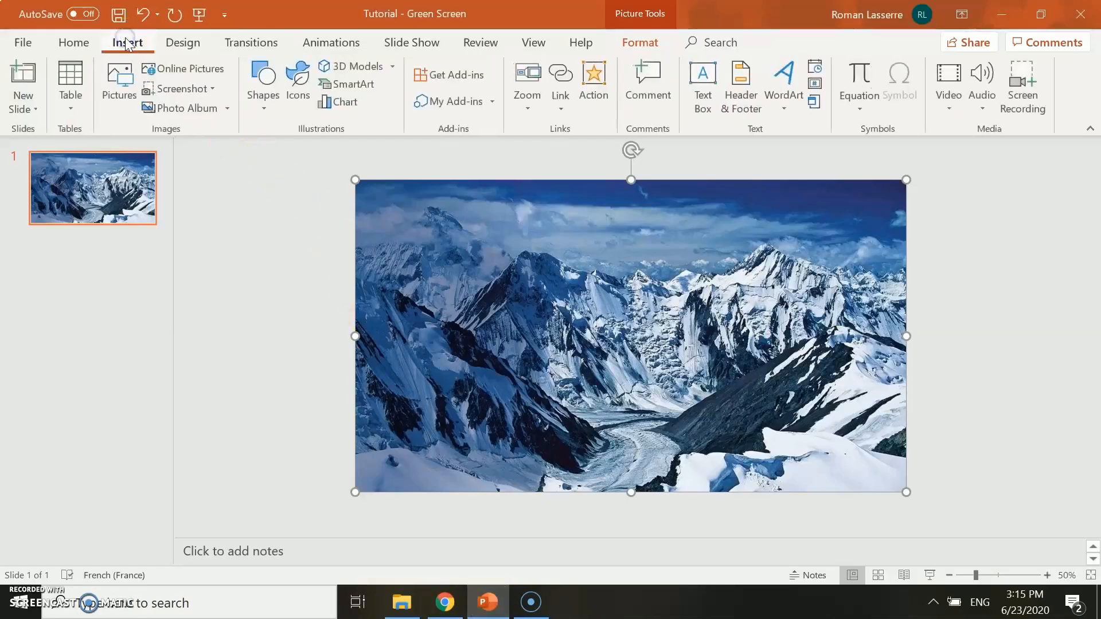
click(949, 84)
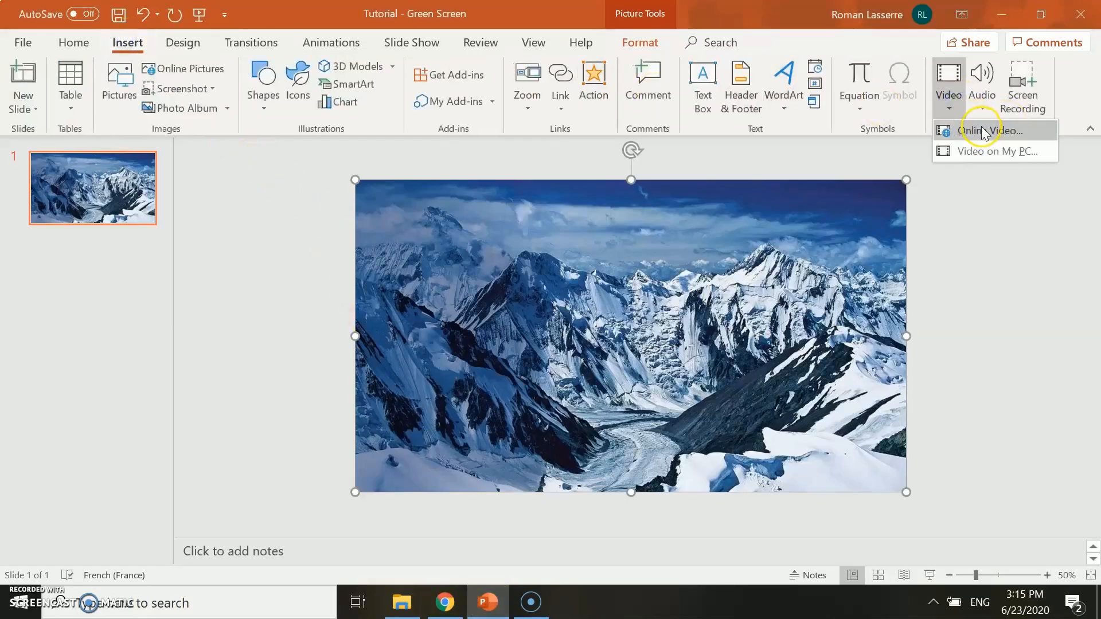
click(991, 130)
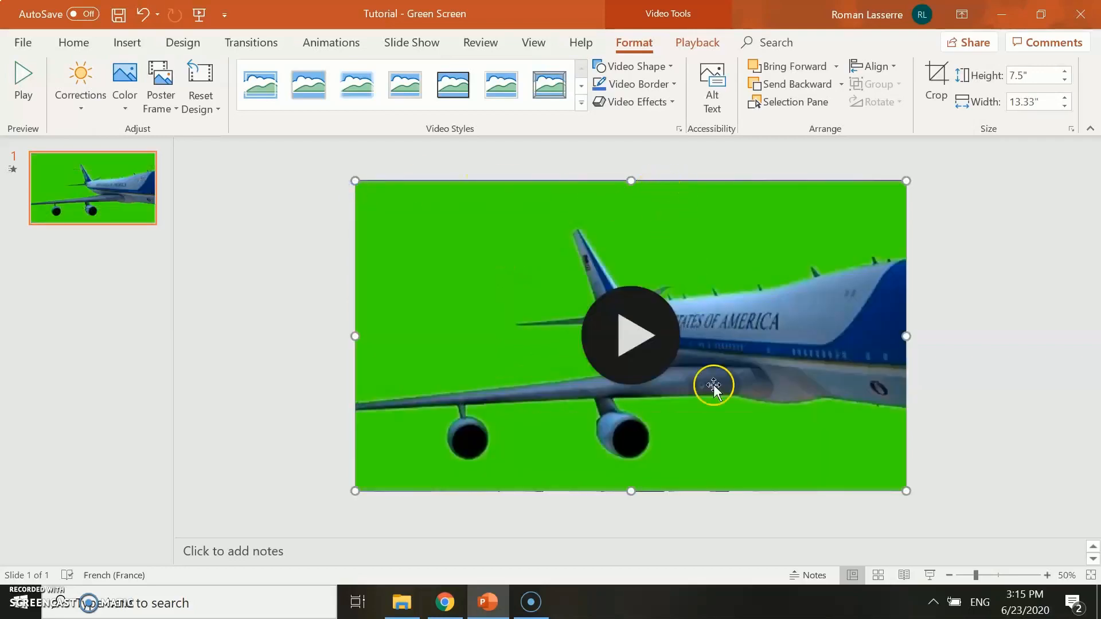
Replace the video's alt text title with %%GREENSCREEN%% and %%MUTE%% on two lines.
right_click(713, 386)
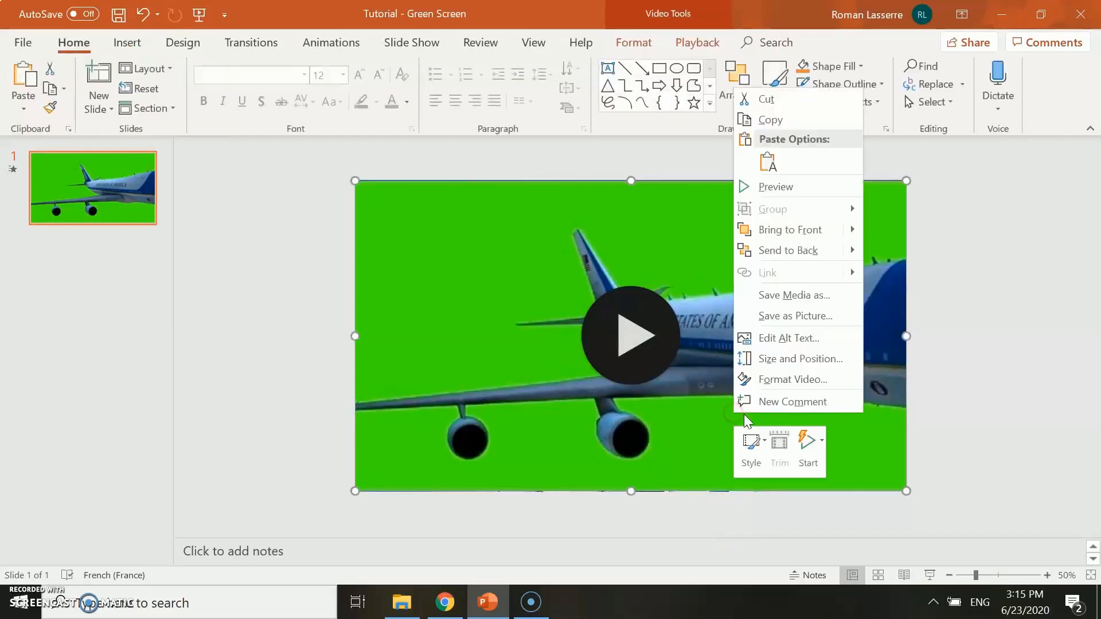
click(787, 338)
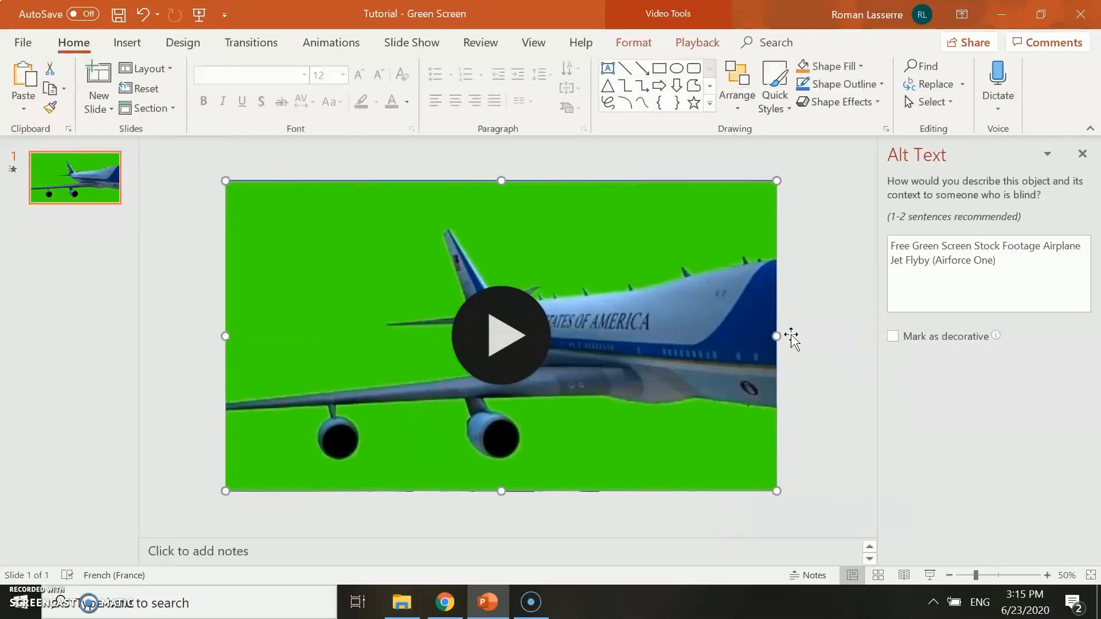
triple_click(983, 252)
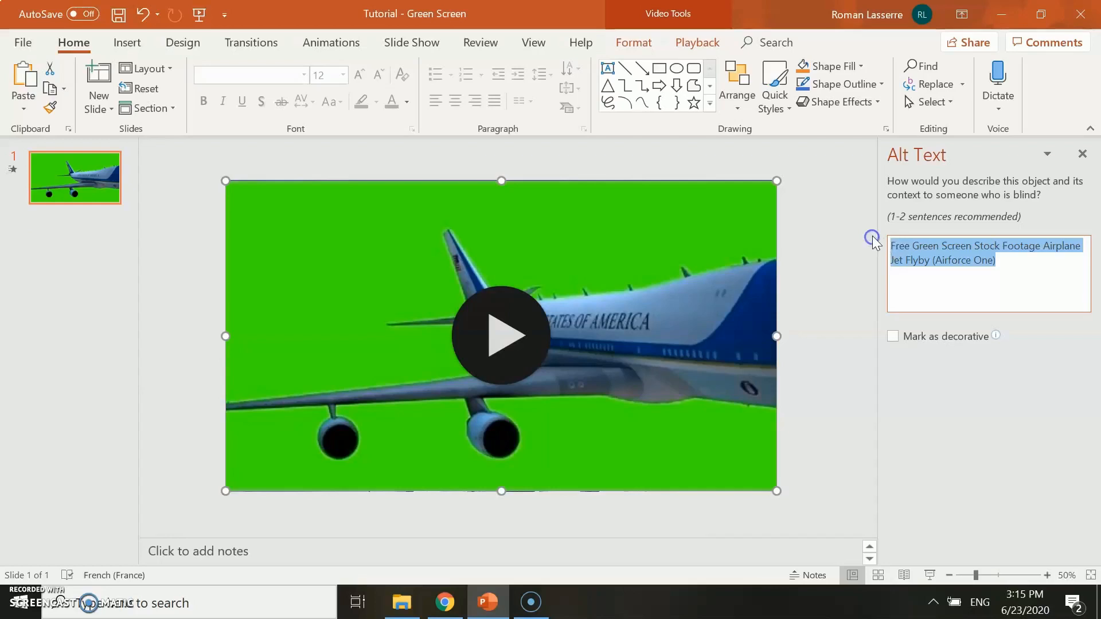
text(%%GREENSCREEN)
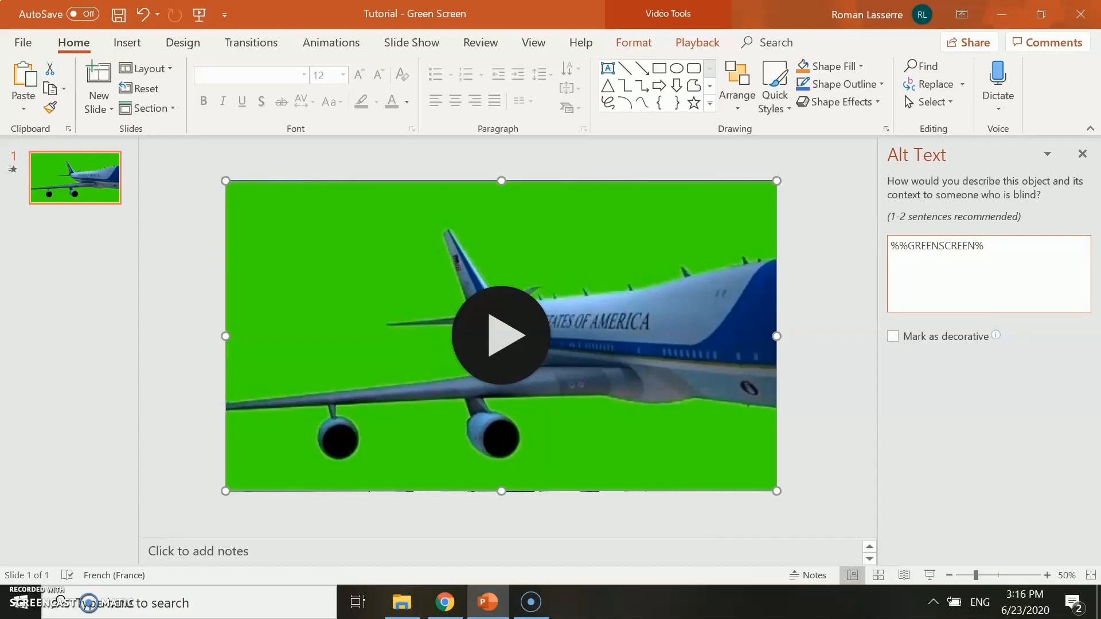
text(%%)
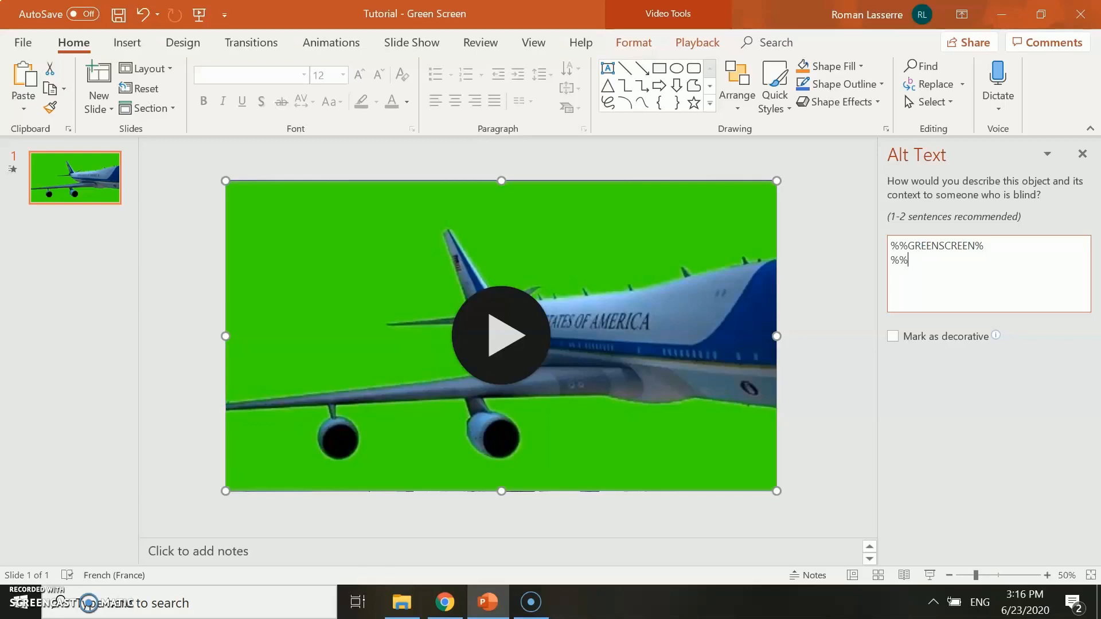
text(MUTE%)
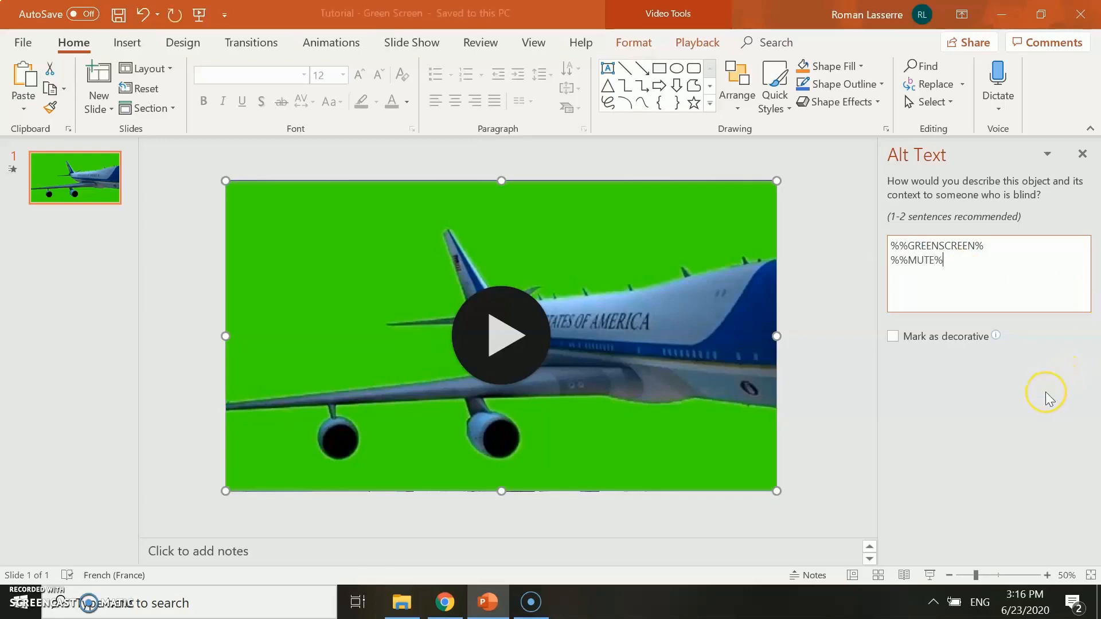
mouse_move(892, 327)
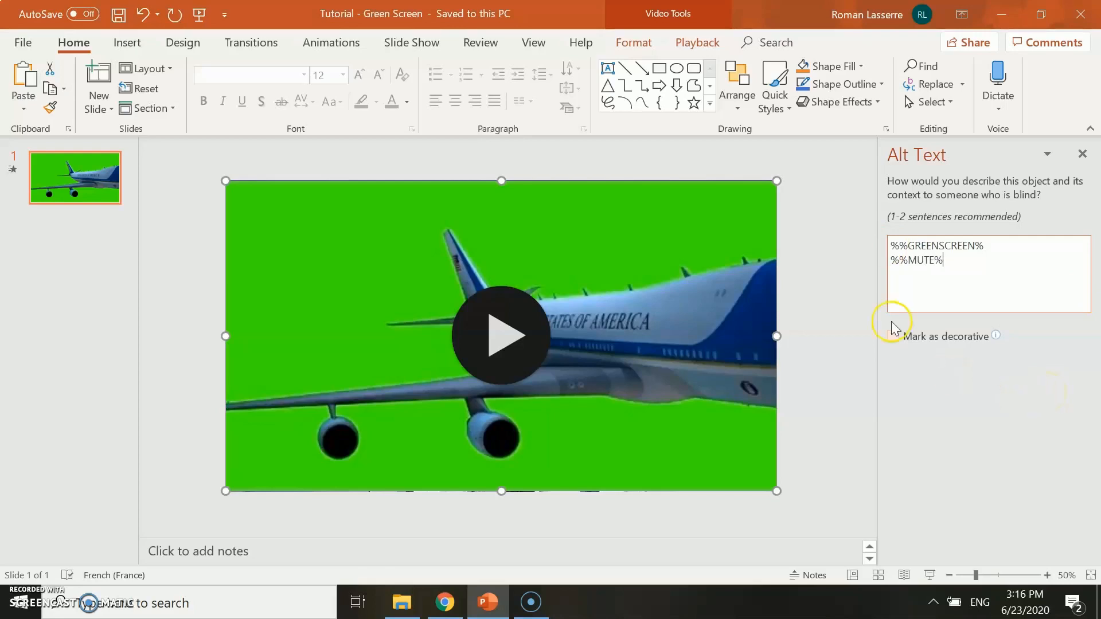
click(1080, 153)
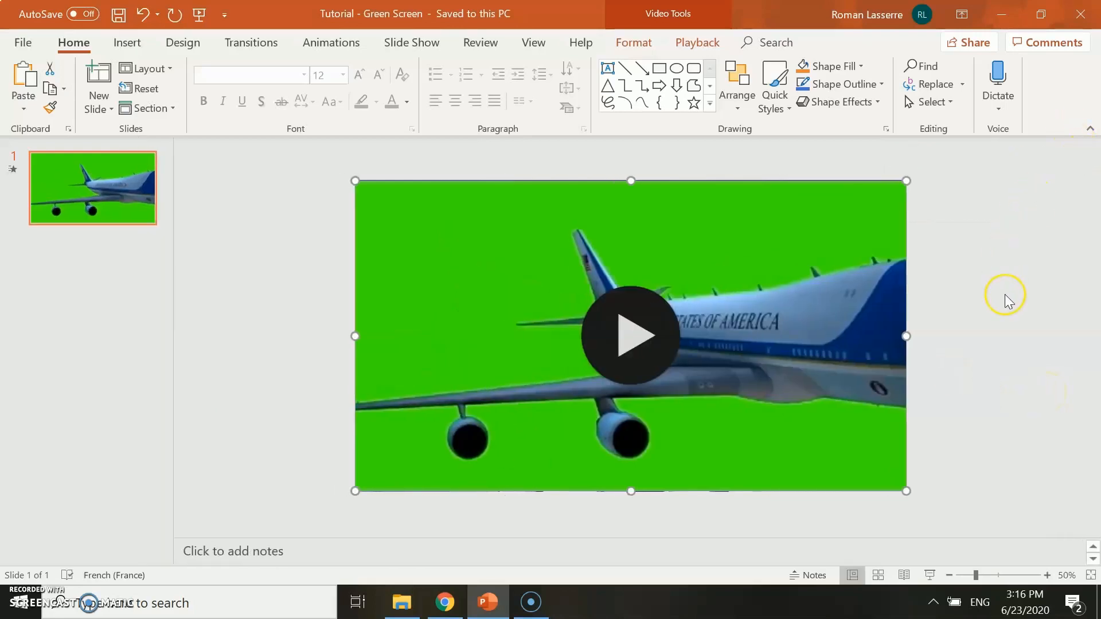
click(1008, 301)
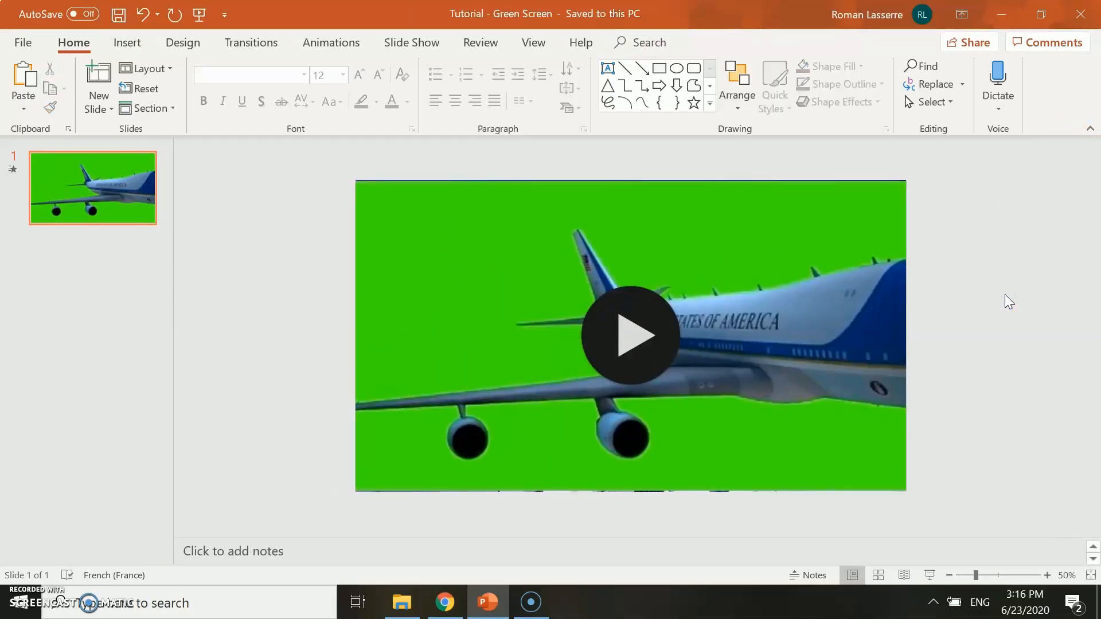